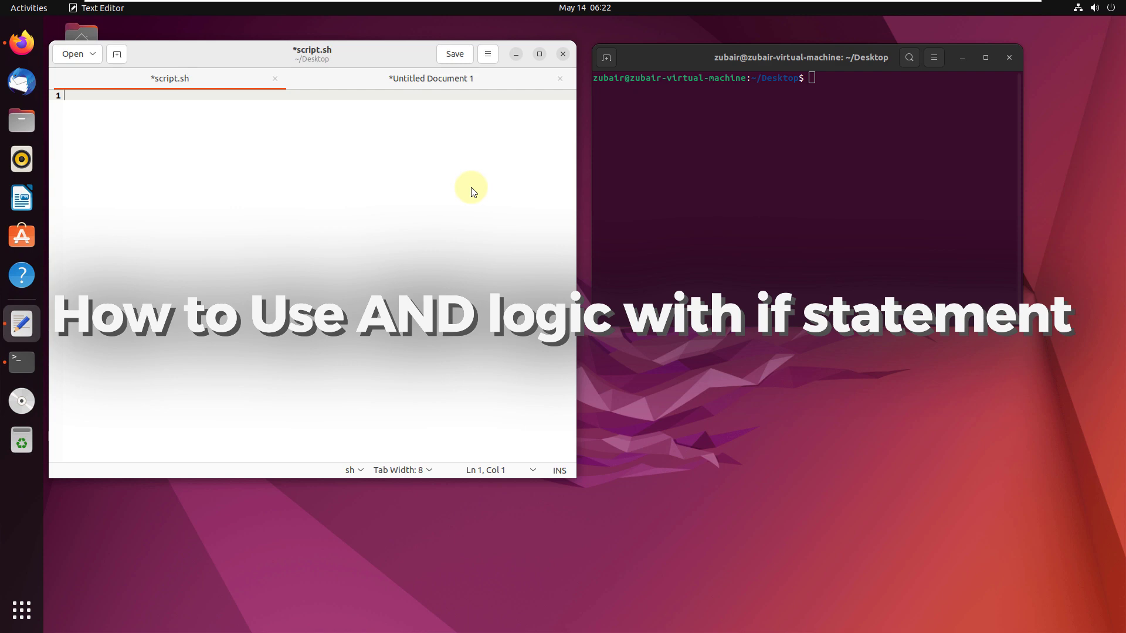
pyautogui.moveTo(340, 168)
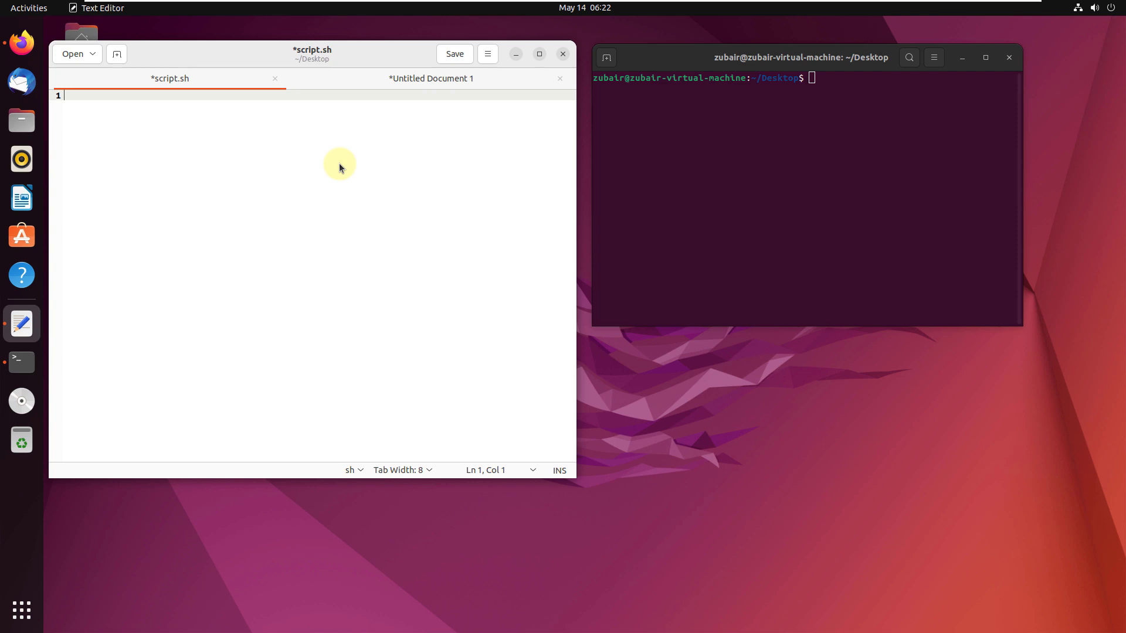
pyautogui.moveTo(245, 130)
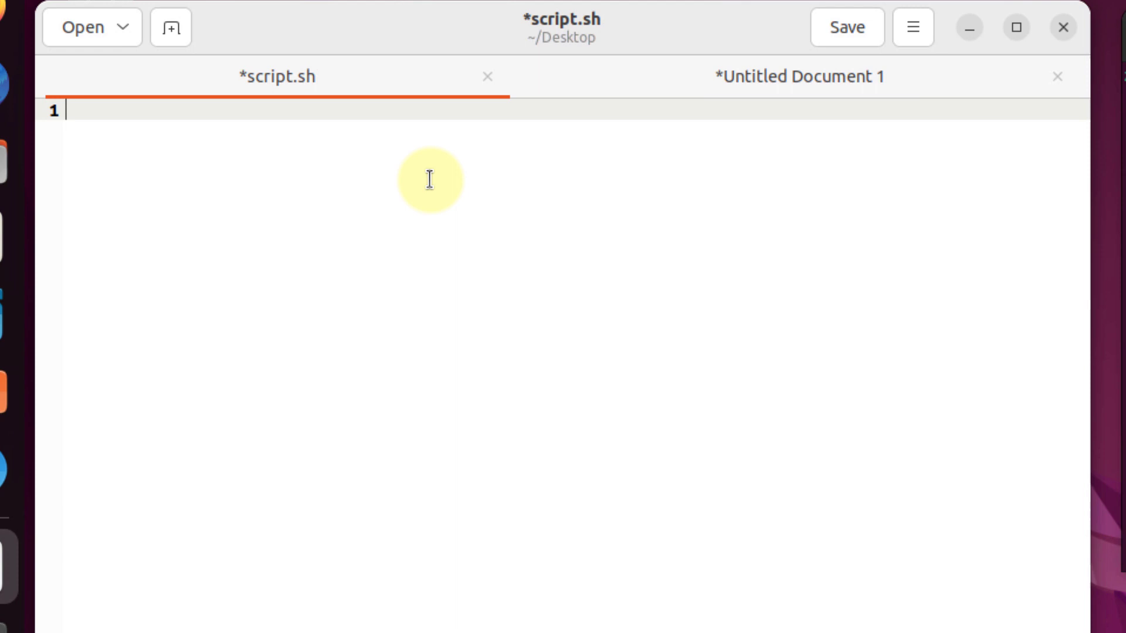
# Step: Write echo "enter name", read name, echo "enter a number", read number, then a blank line
pyautogui.write('echo ""')
pyautogui.write('rea')
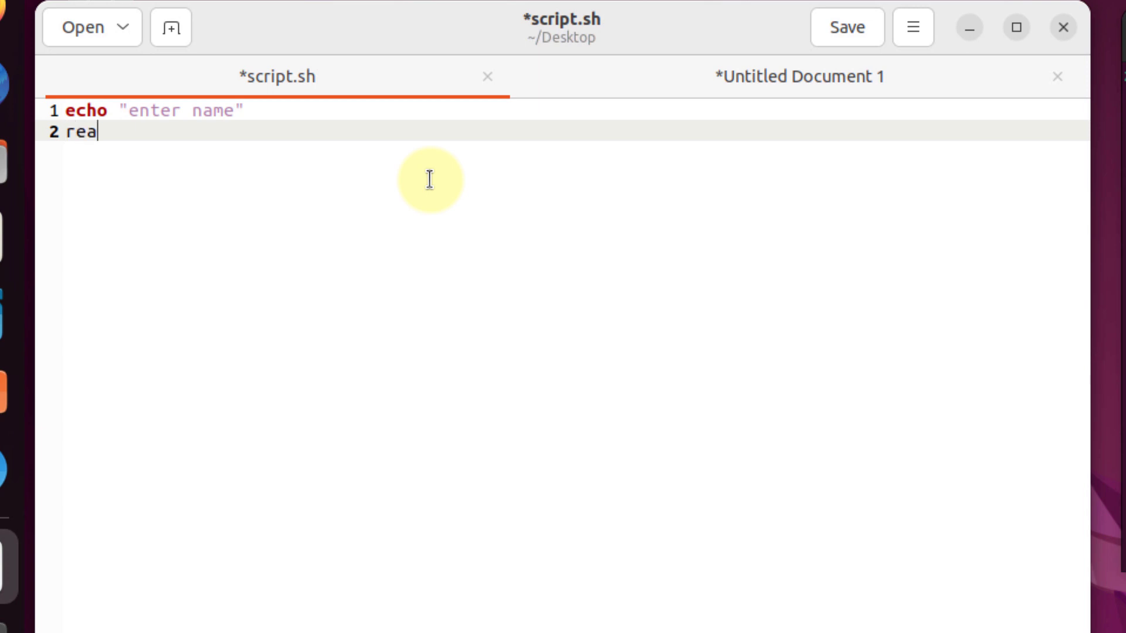
pyautogui.write('d nam')
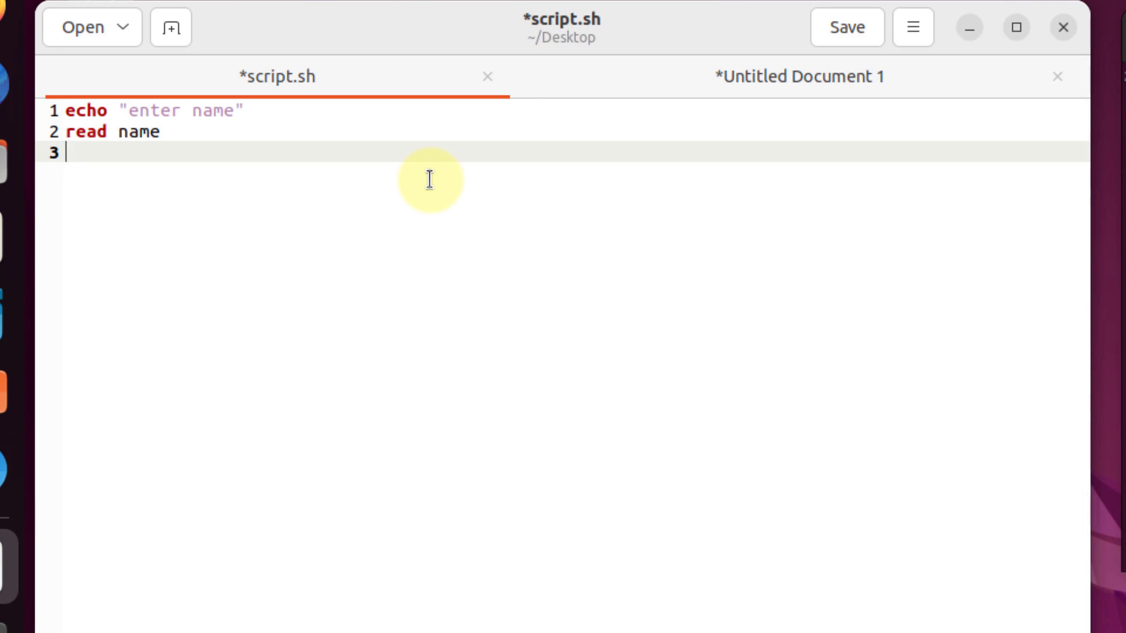
pyautogui.write('echo')
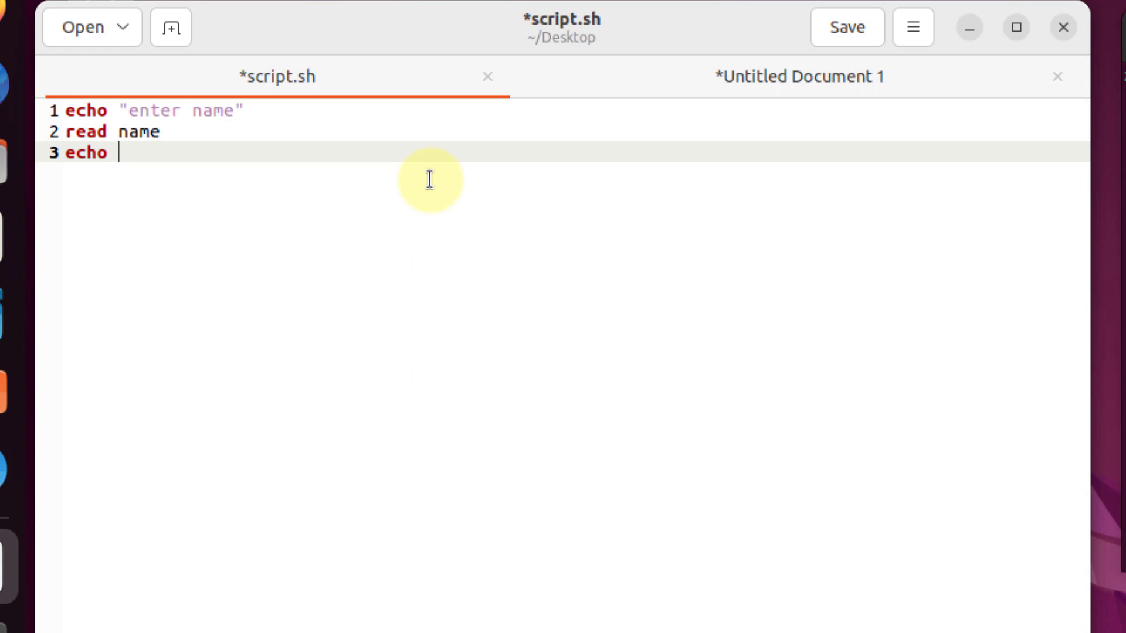
pyautogui.write('"ent"')
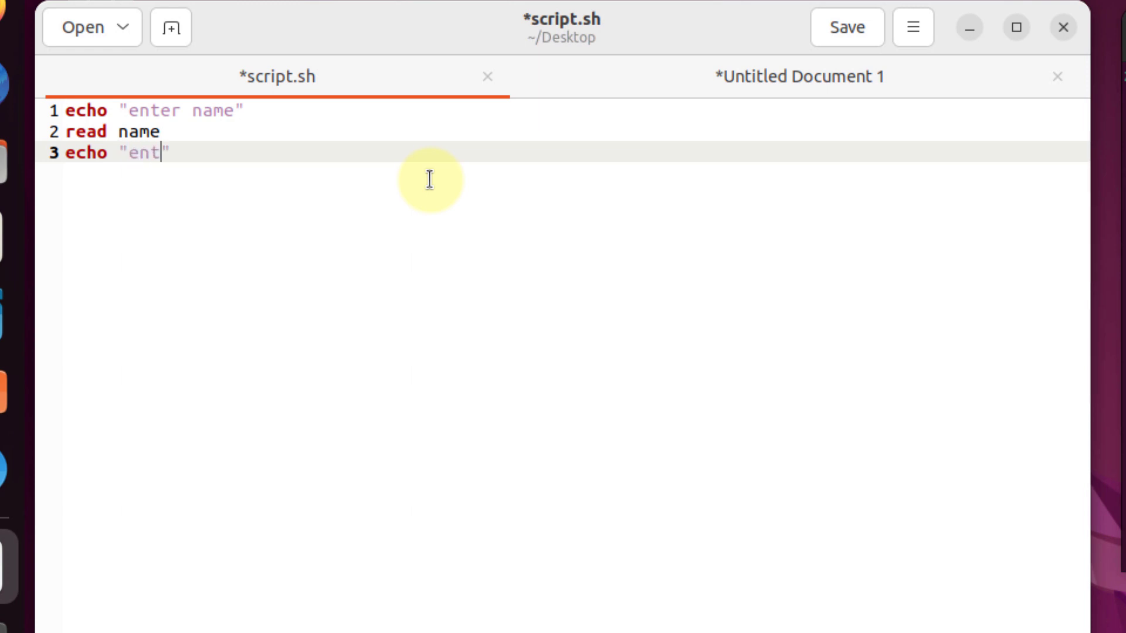
pyautogui.write('er a number')
pyautogui.write('read')
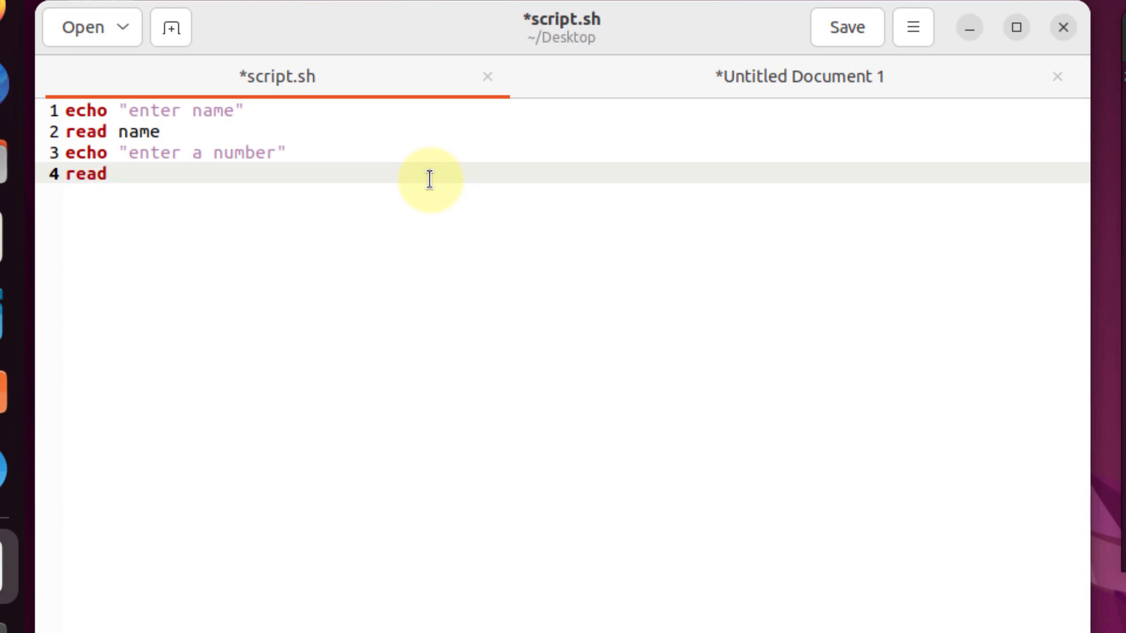
pyautogui.write('number')
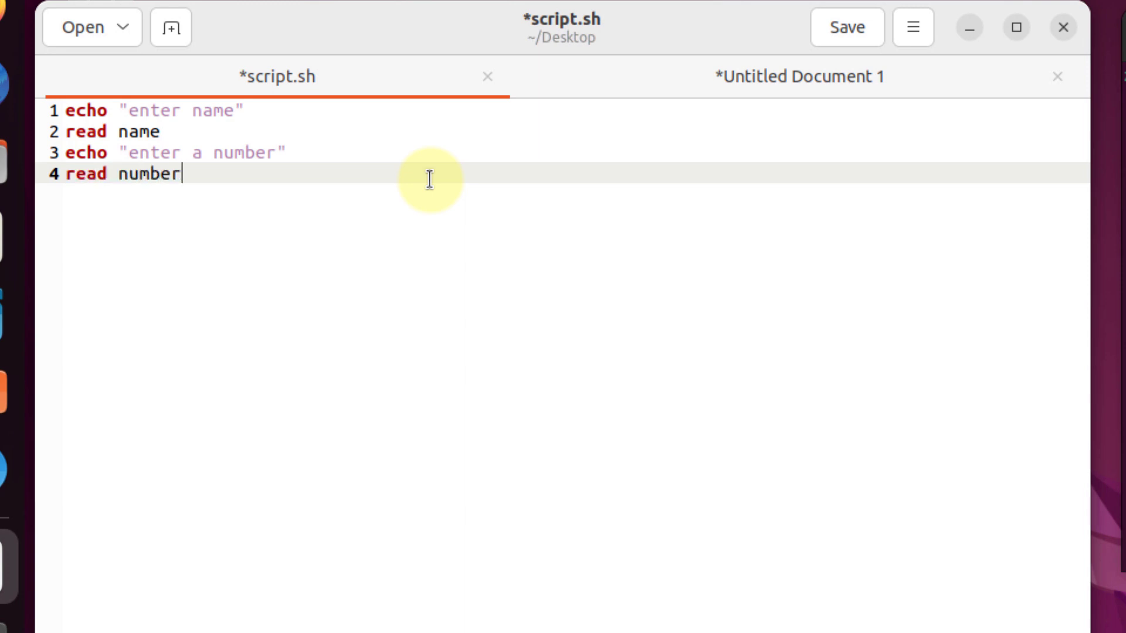
pyautogui.press('Return')
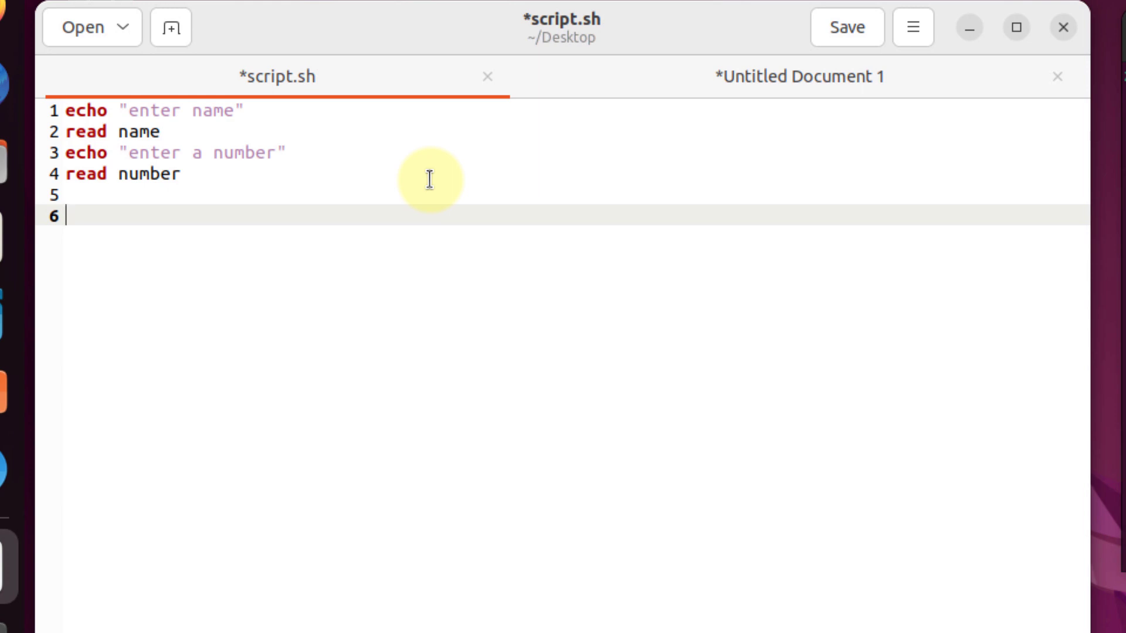
# Step: Begin the if test with the first condition $name == "zubair" inside brackets
pyautogui.write('if [')
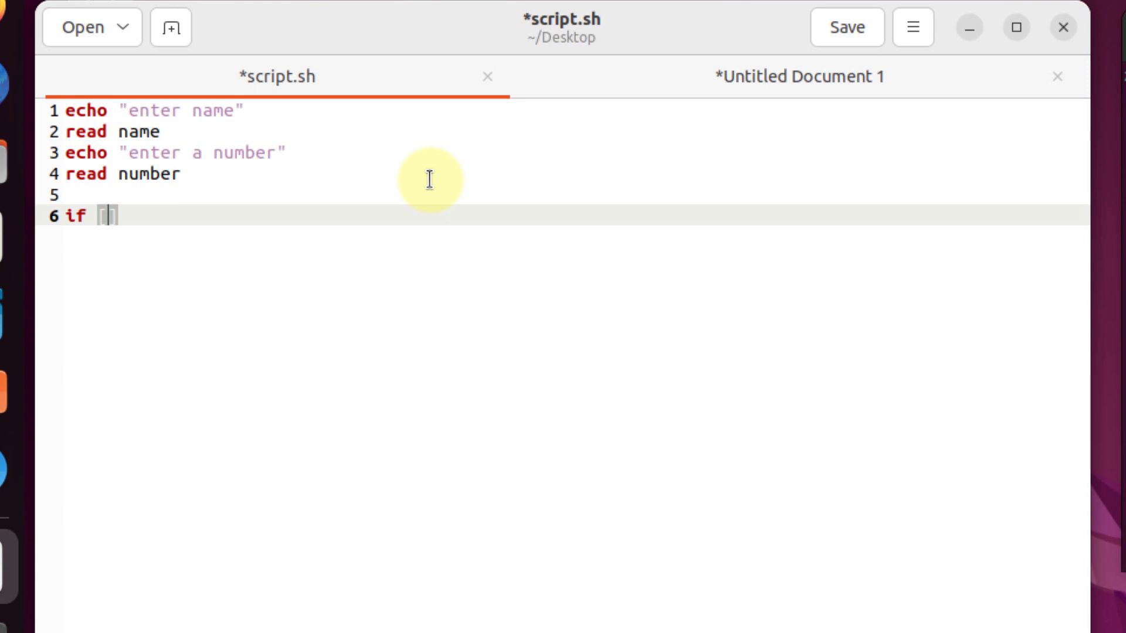
pyautogui.write('()')
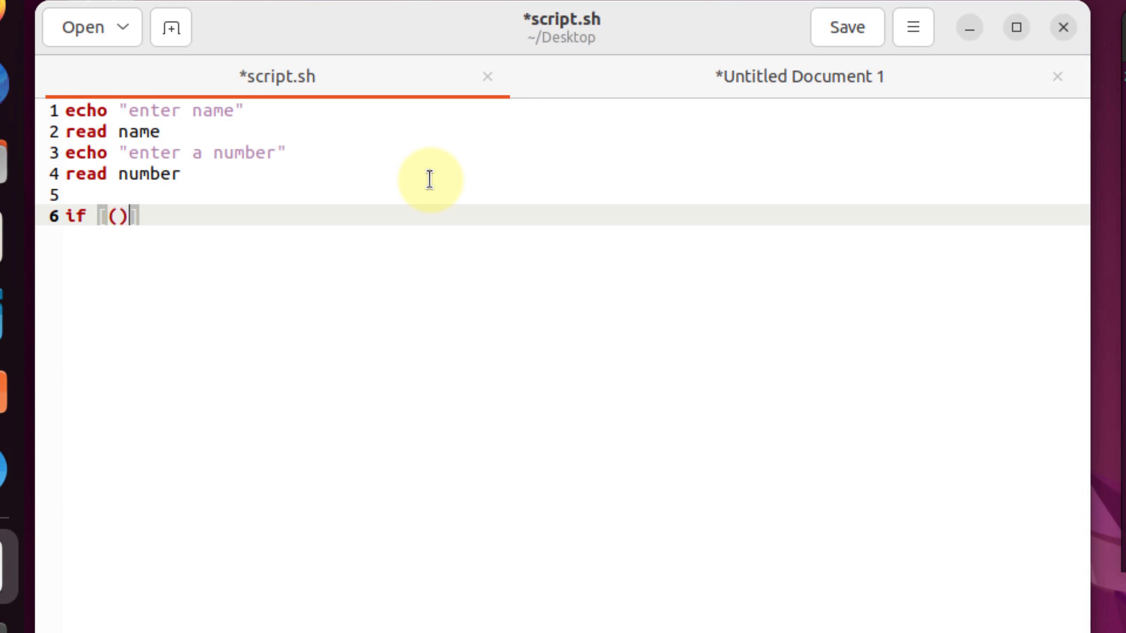
pyautogui.write('[ ]')
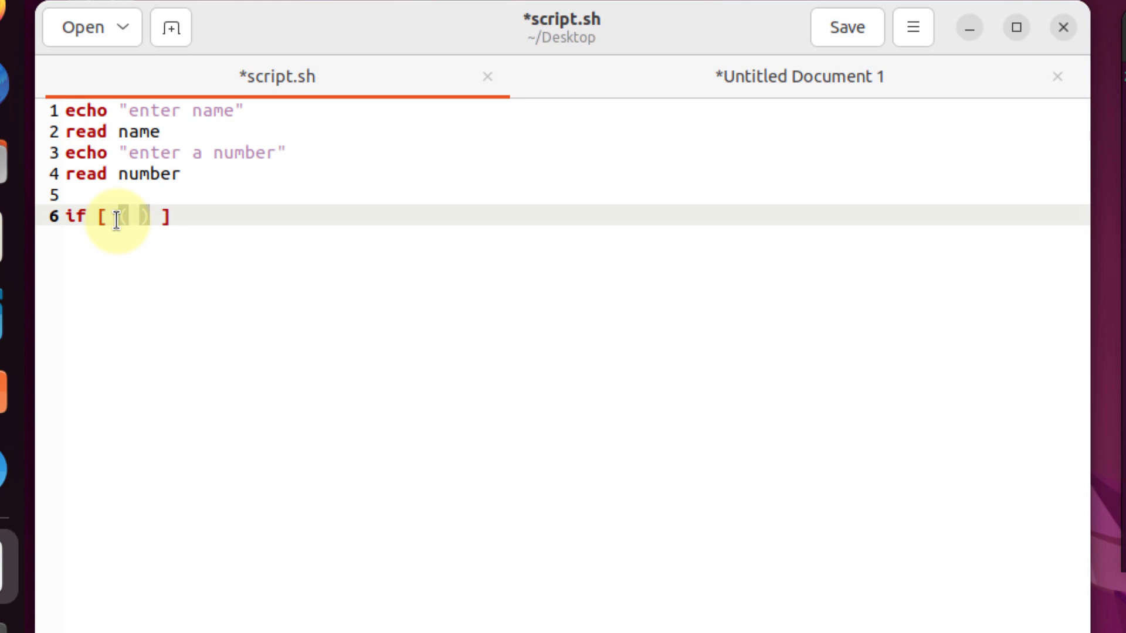
pyautogui.write('$')
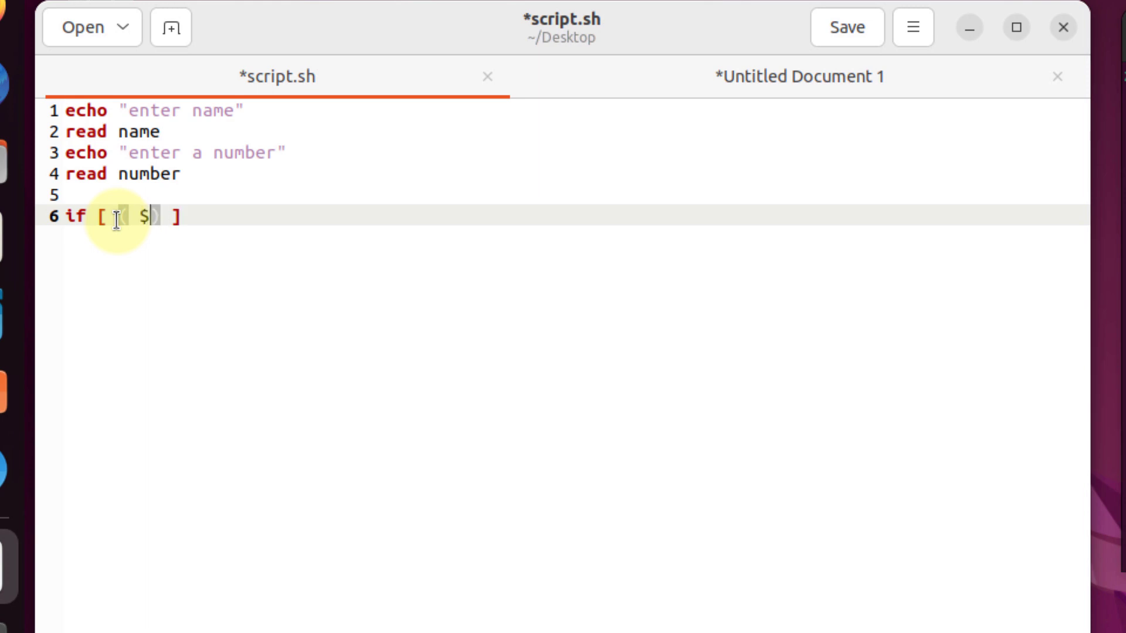
pyautogui.write('name')
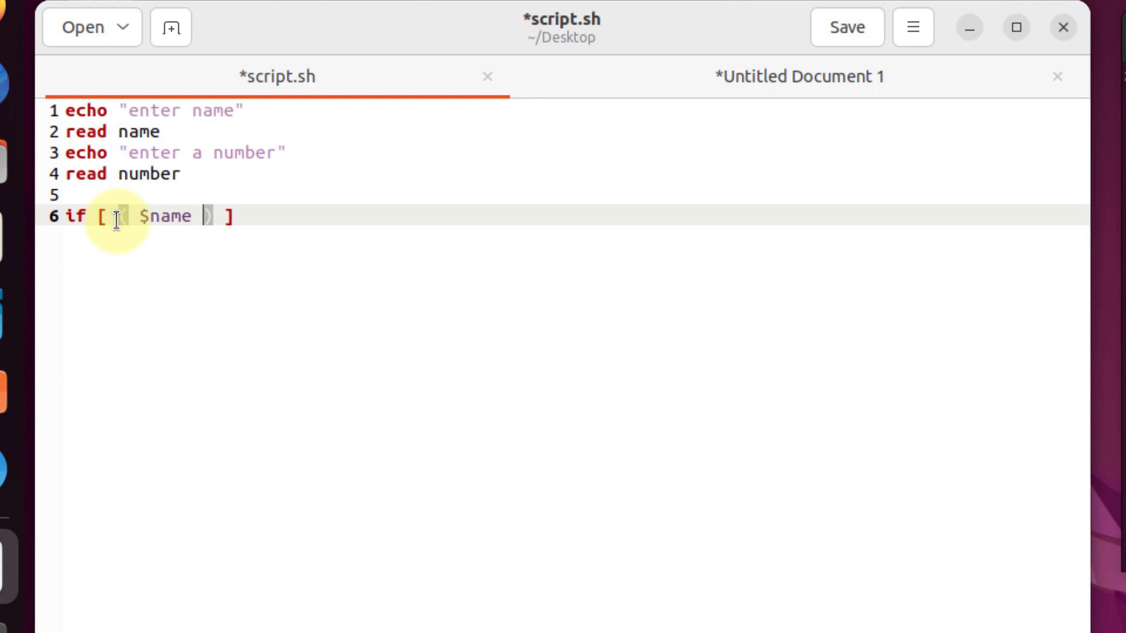
pyautogui.write('== ""')
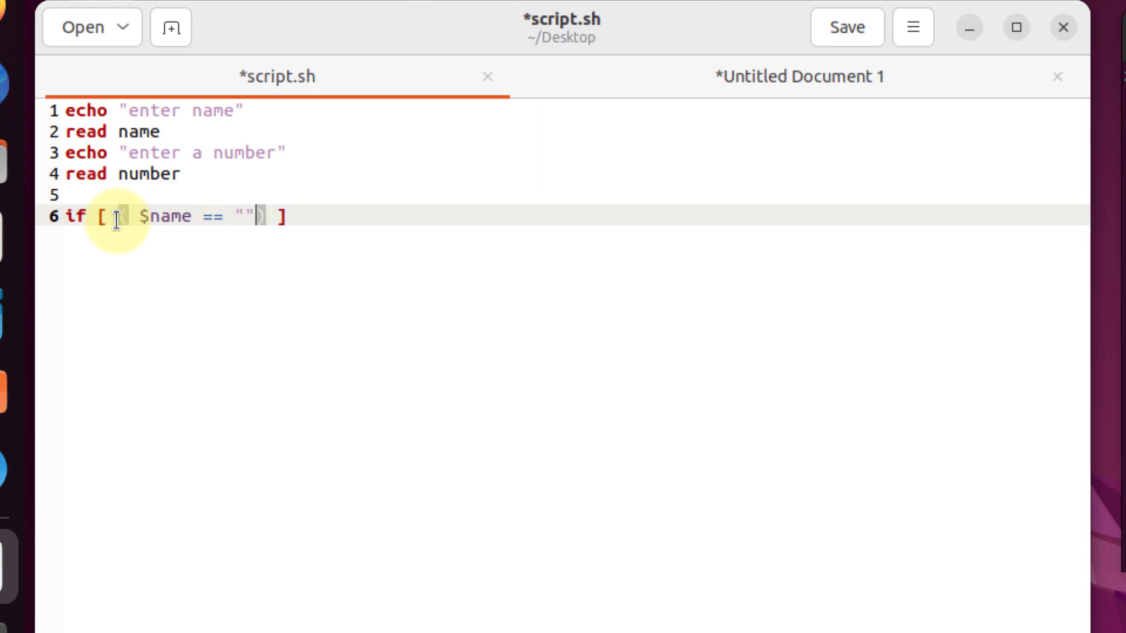
pyautogui.write('(')
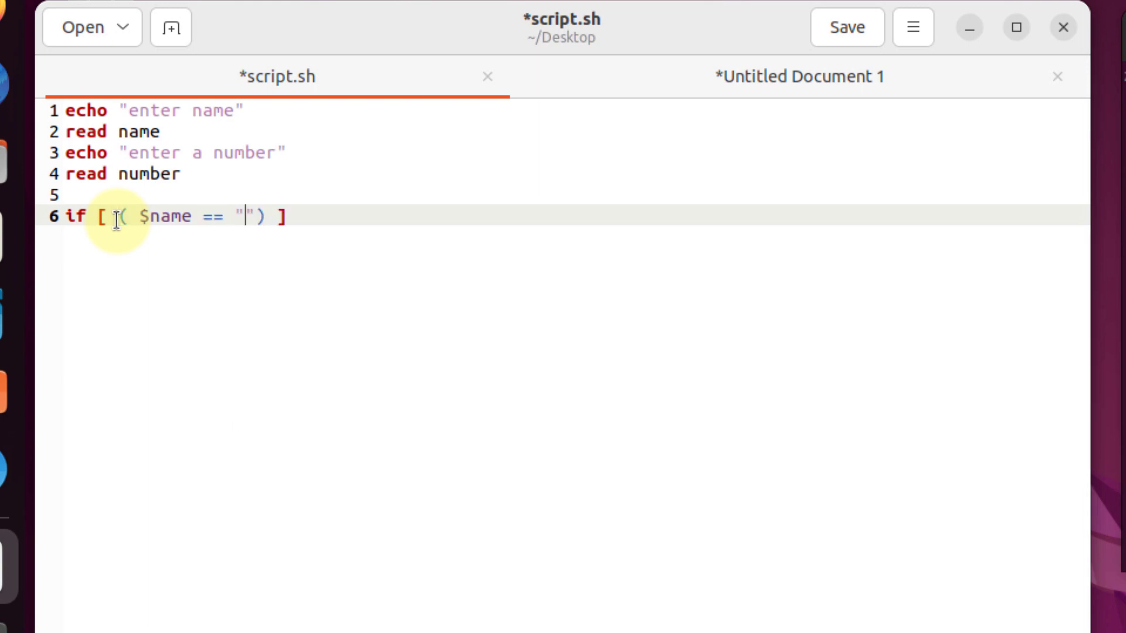
pyautogui.write('zub')
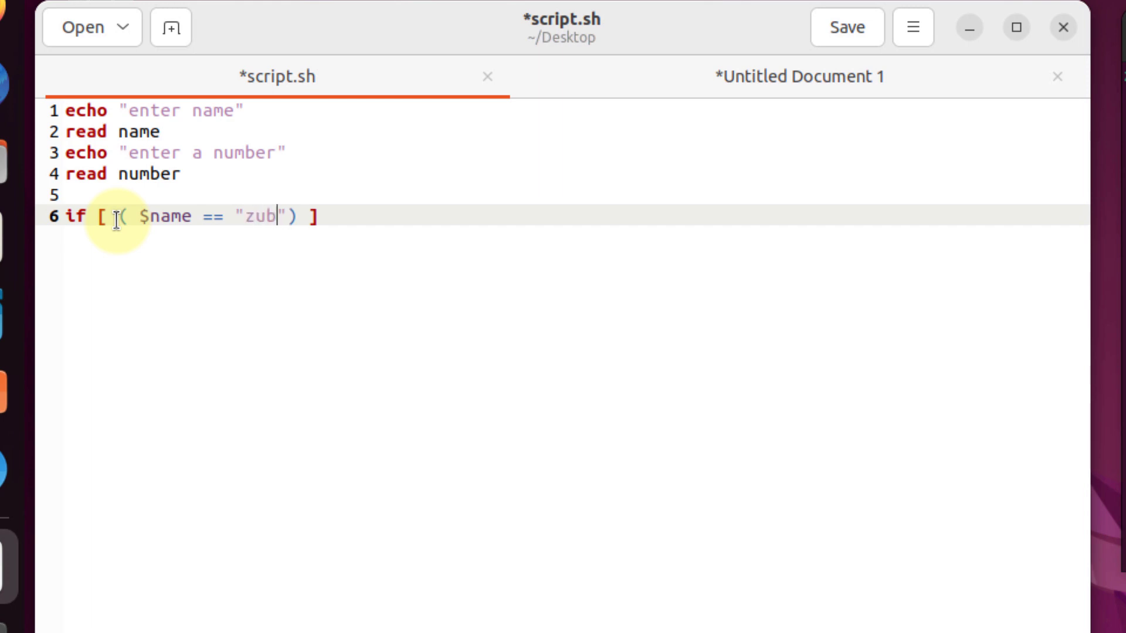
pyautogui.write('air')
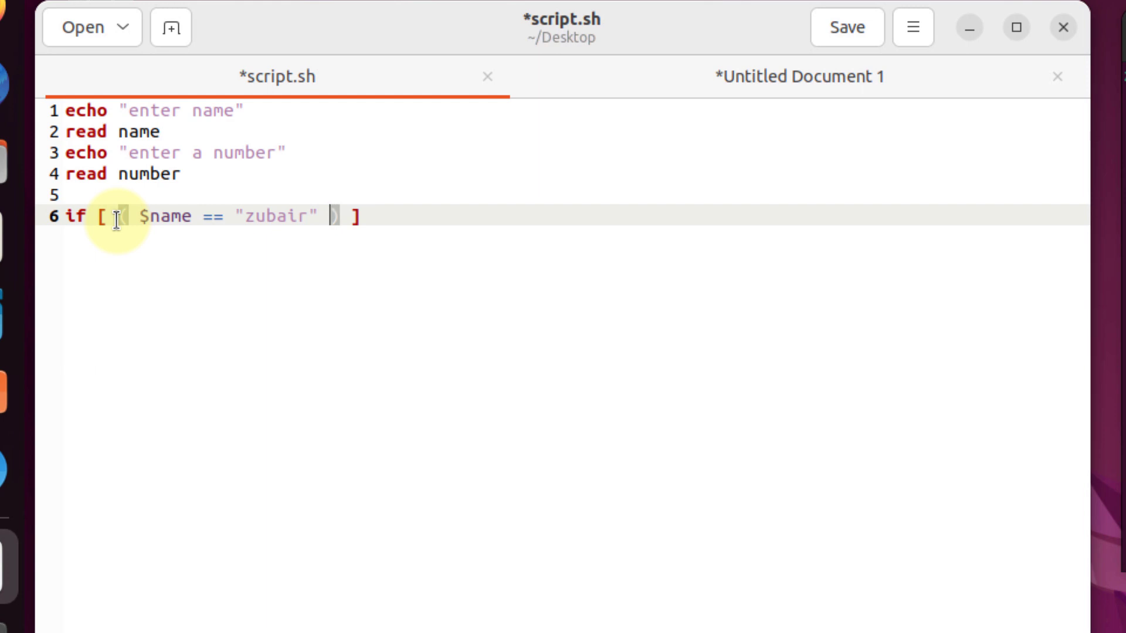
# Step: Add the second condition && $number == 10 to the if test
pyautogui.write('&&')
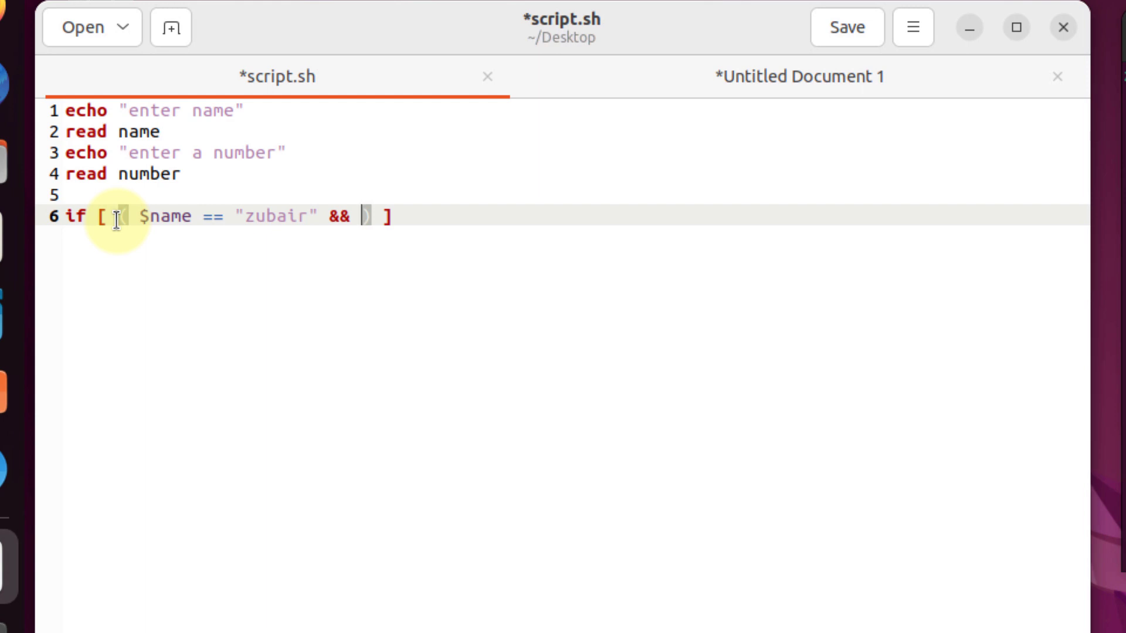
pyautogui.write('$')
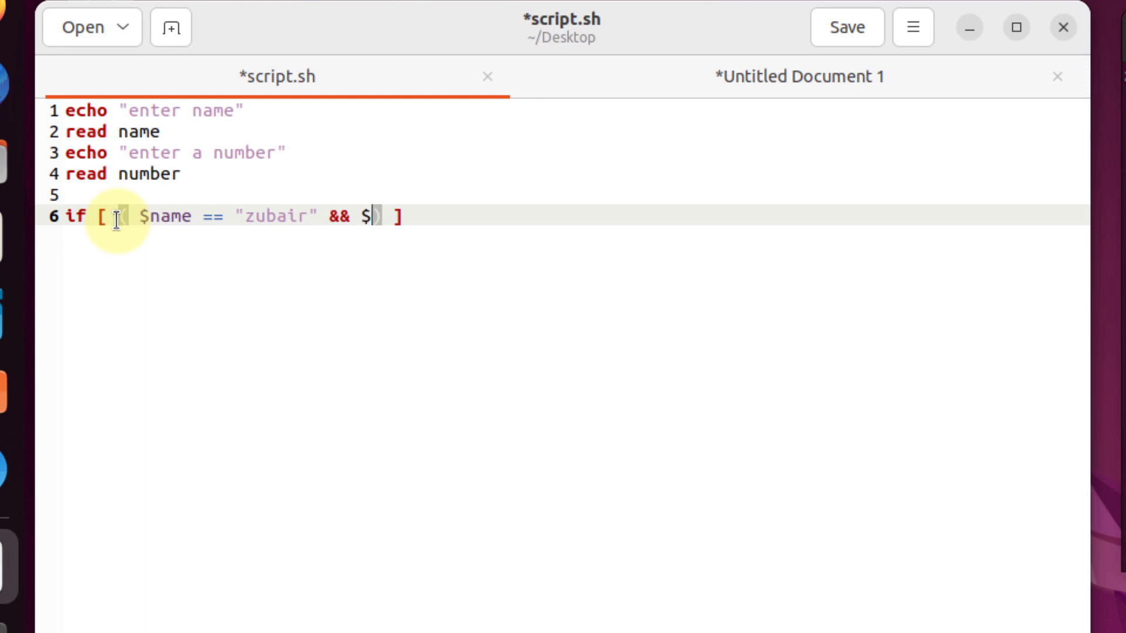
pyautogui.write('number')
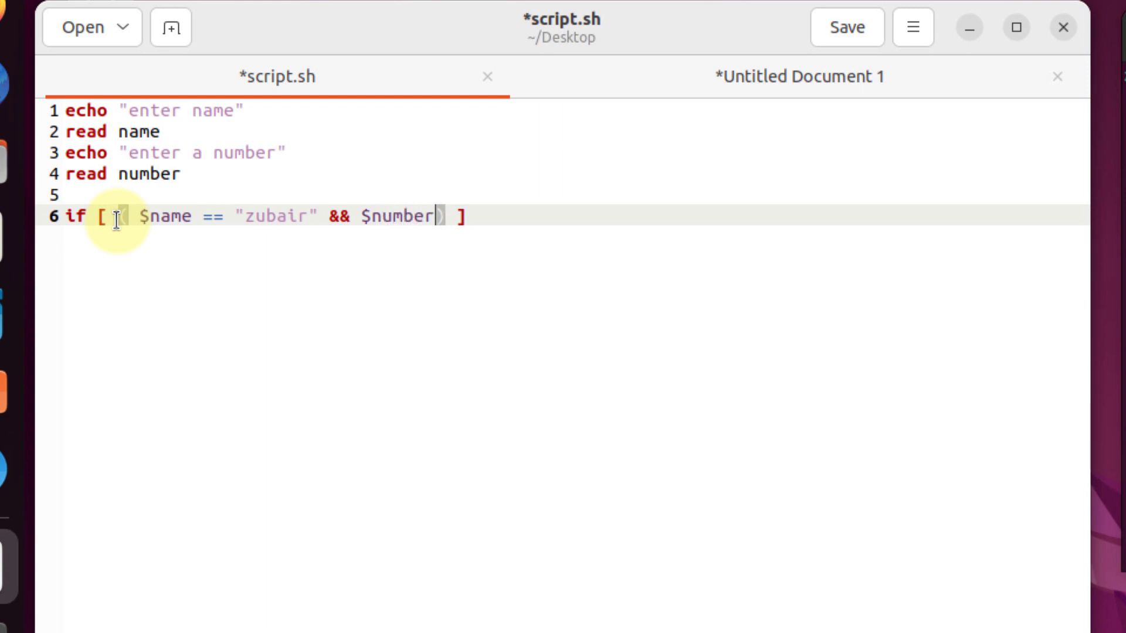
pyautogui.write('==')
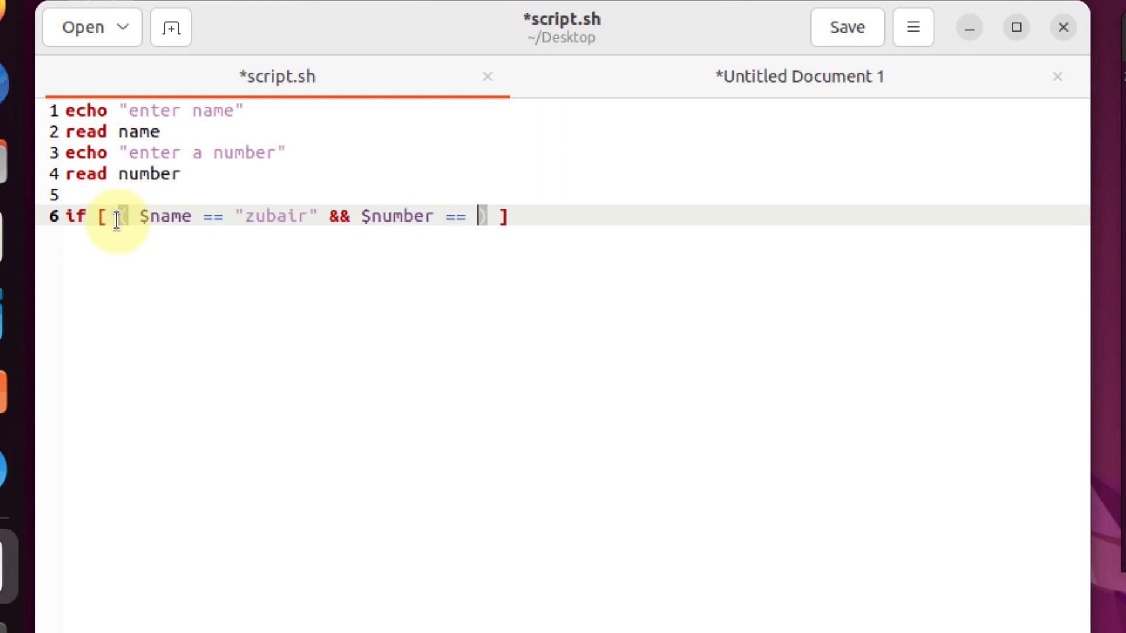
pyautogui.write('10')
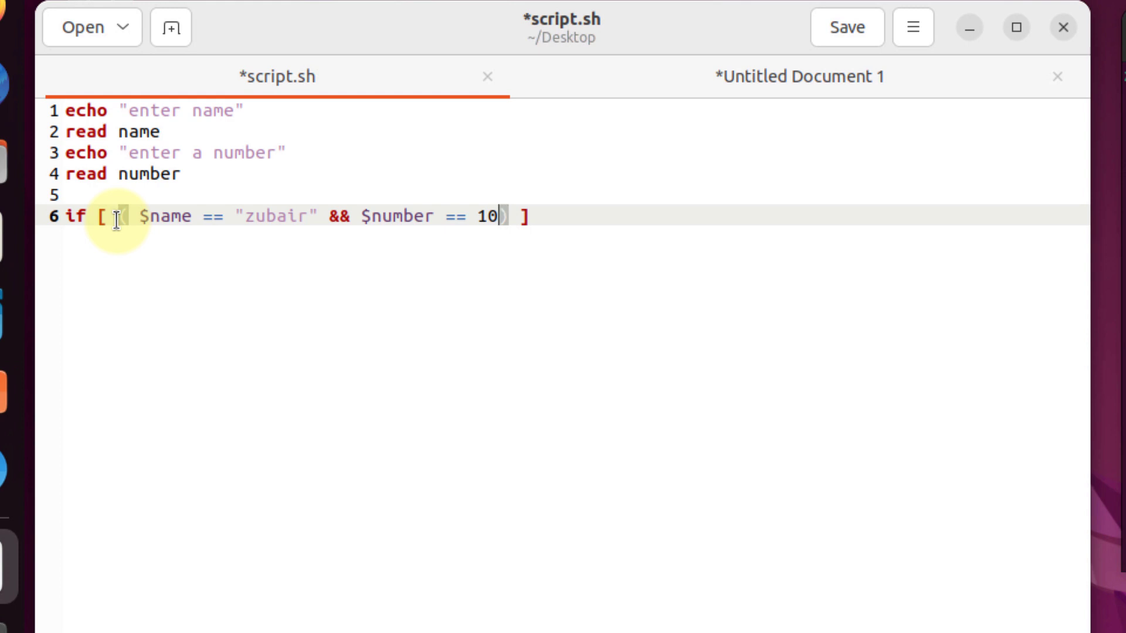
pyautogui.moveTo(237, 152)
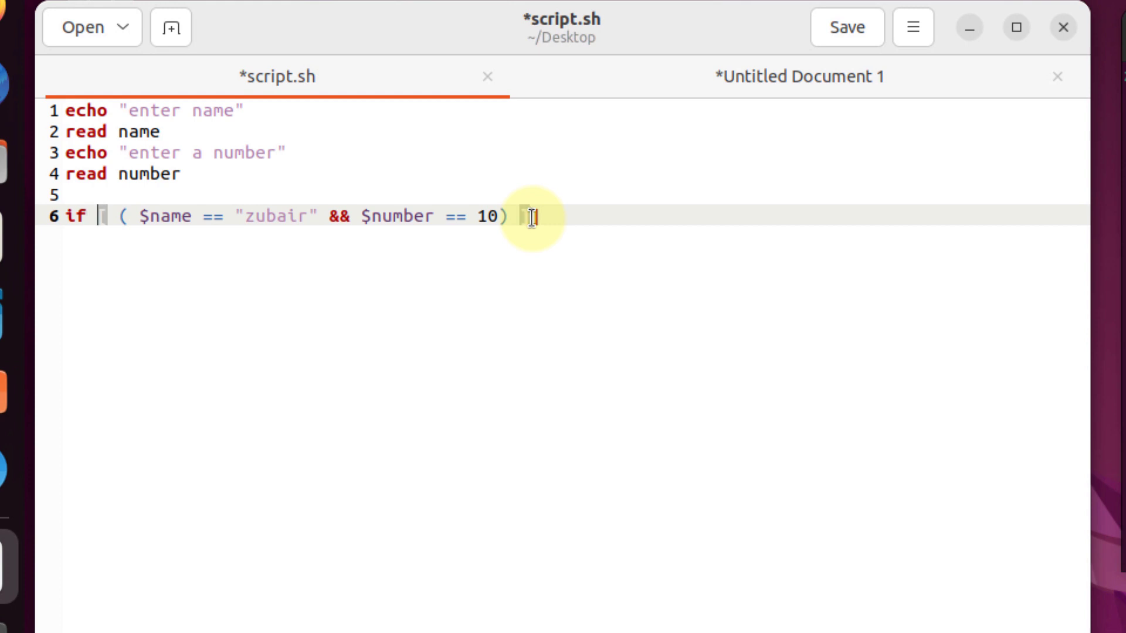
# Step: Make the test [[ ... ]] with then, and echo "Valid Informaion" on the true branch
pyautogui.write('[')
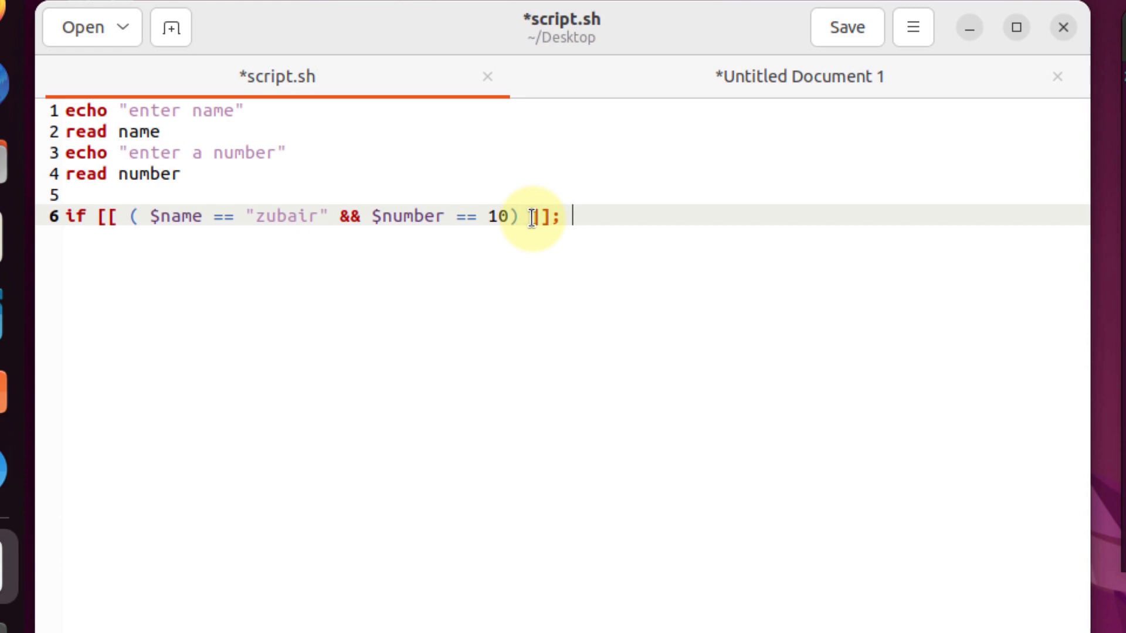
pyautogui.write('then')
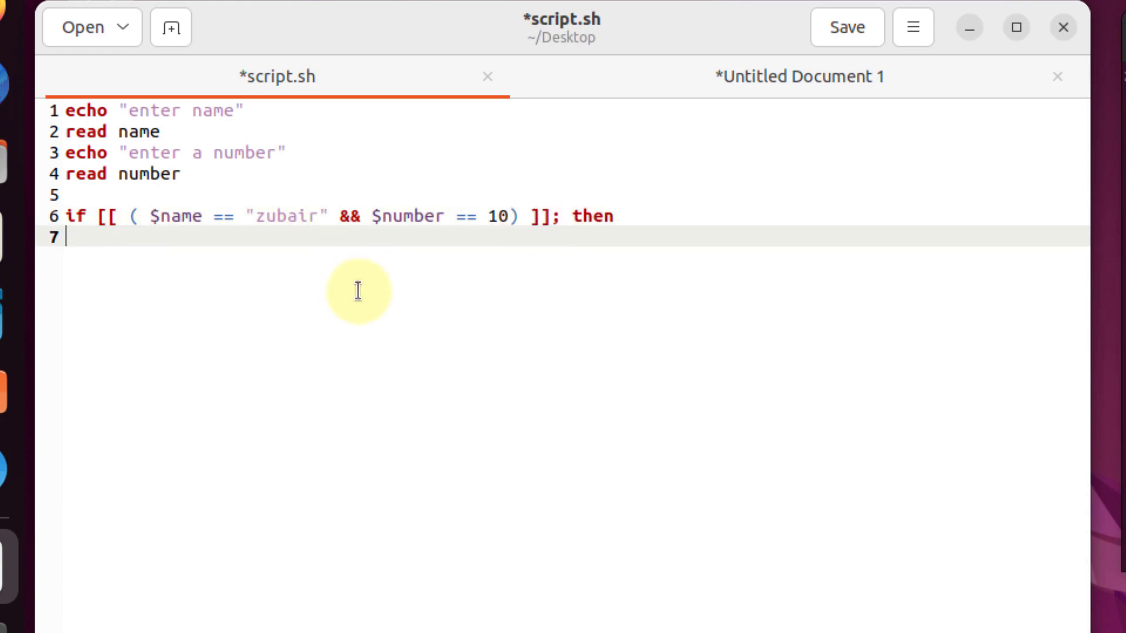
pyautogui.moveTo(271, 243)
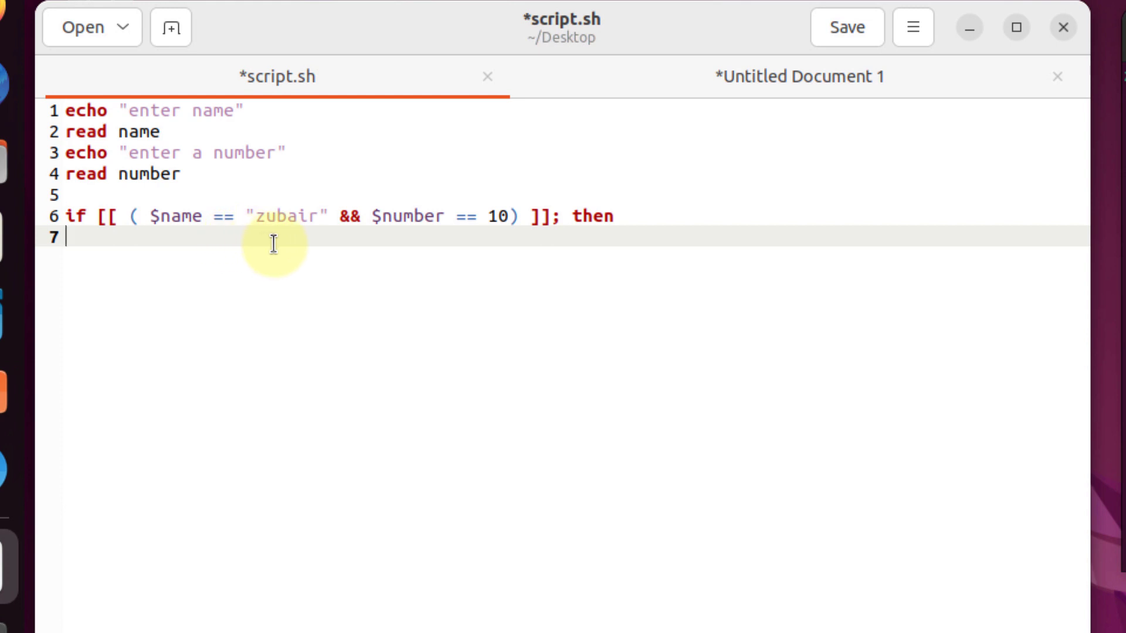
pyautogui.write('echo')
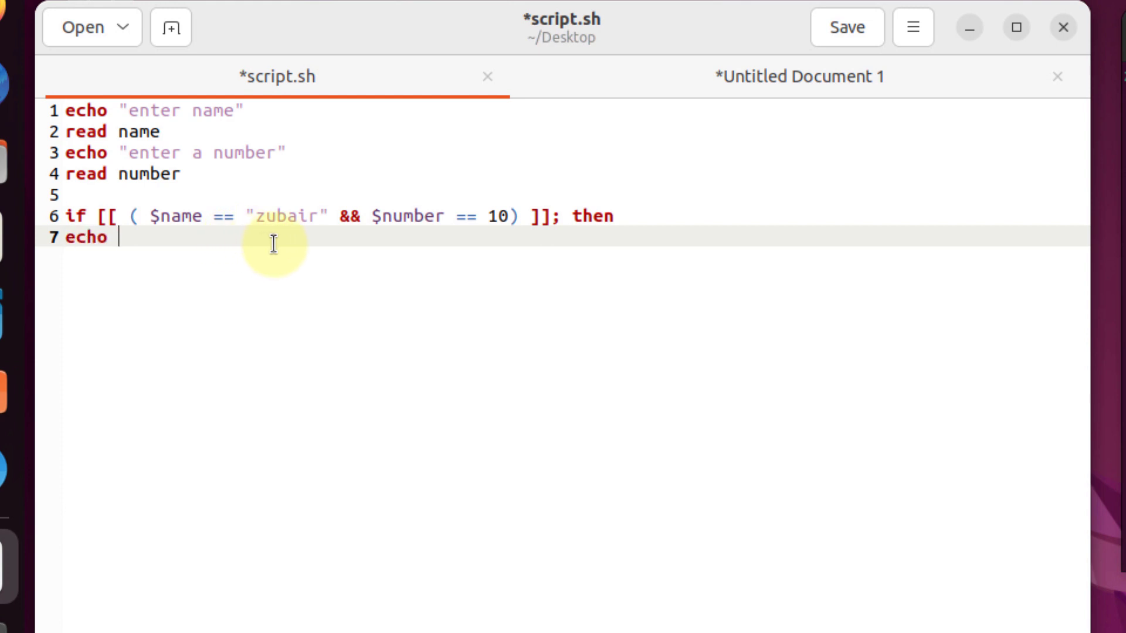
pyautogui.write('"')
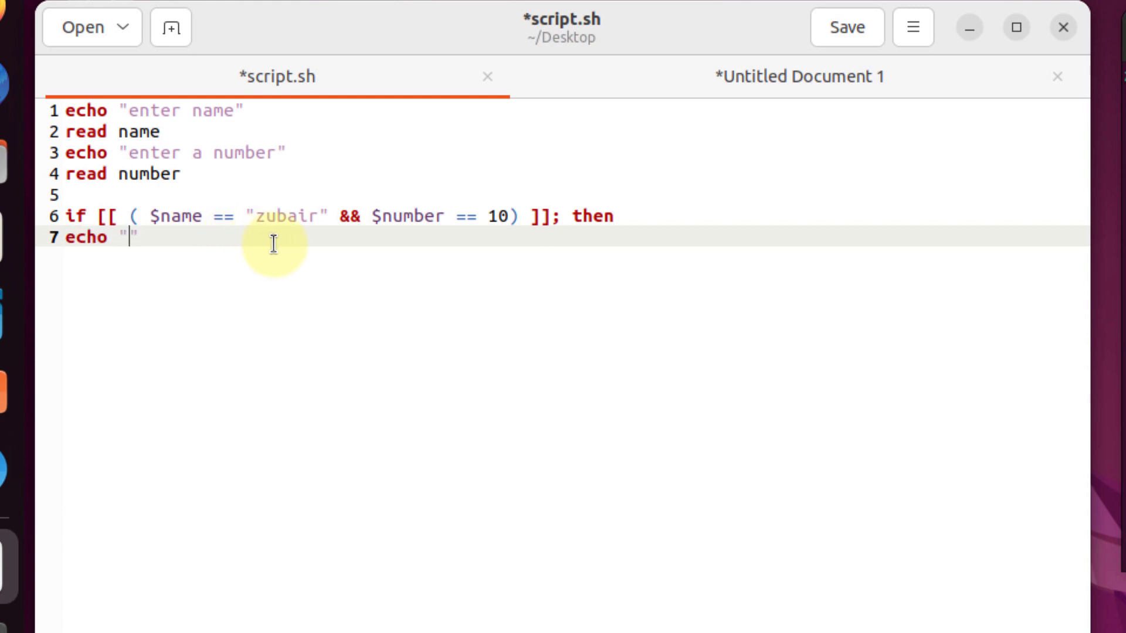
pyautogui.write('Valid Info')
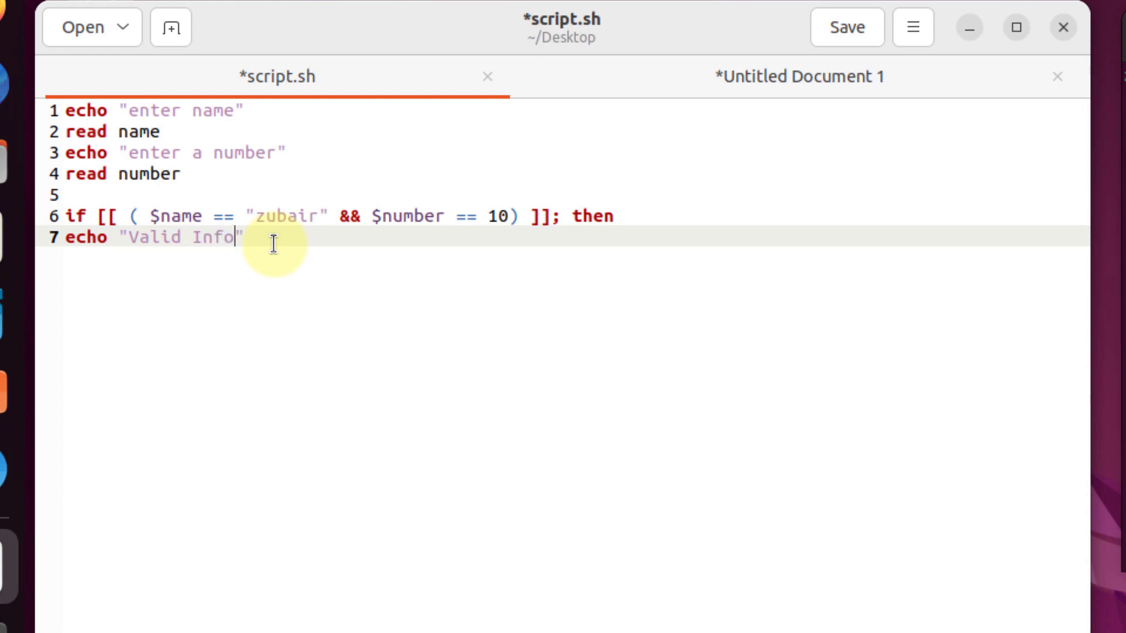
pyautogui.write('rmaion')
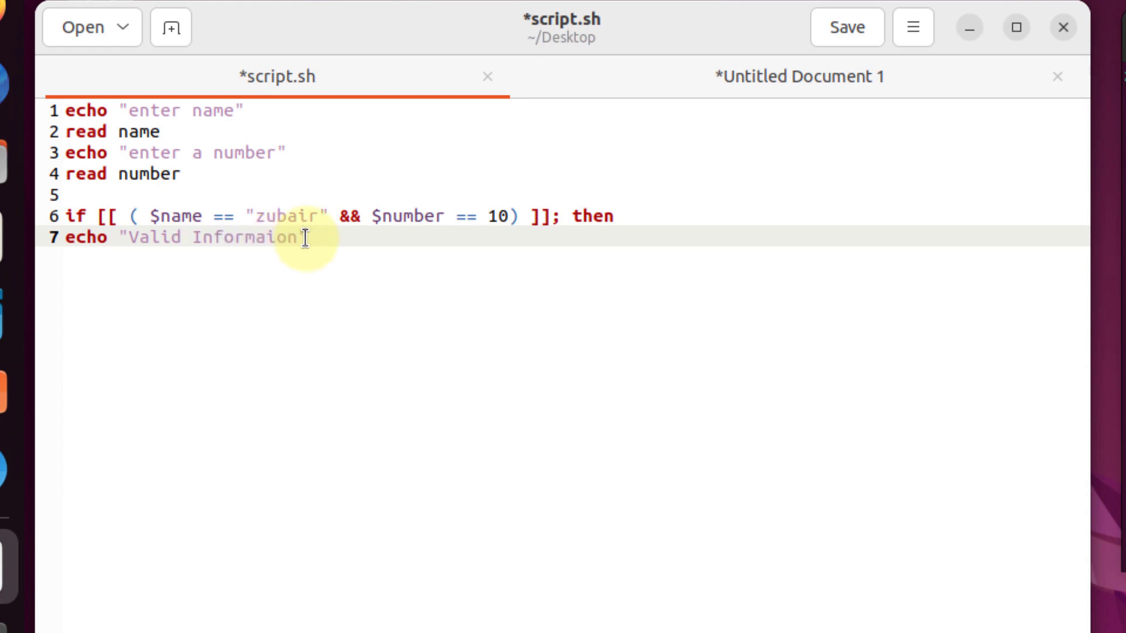
pyautogui.press('Return')
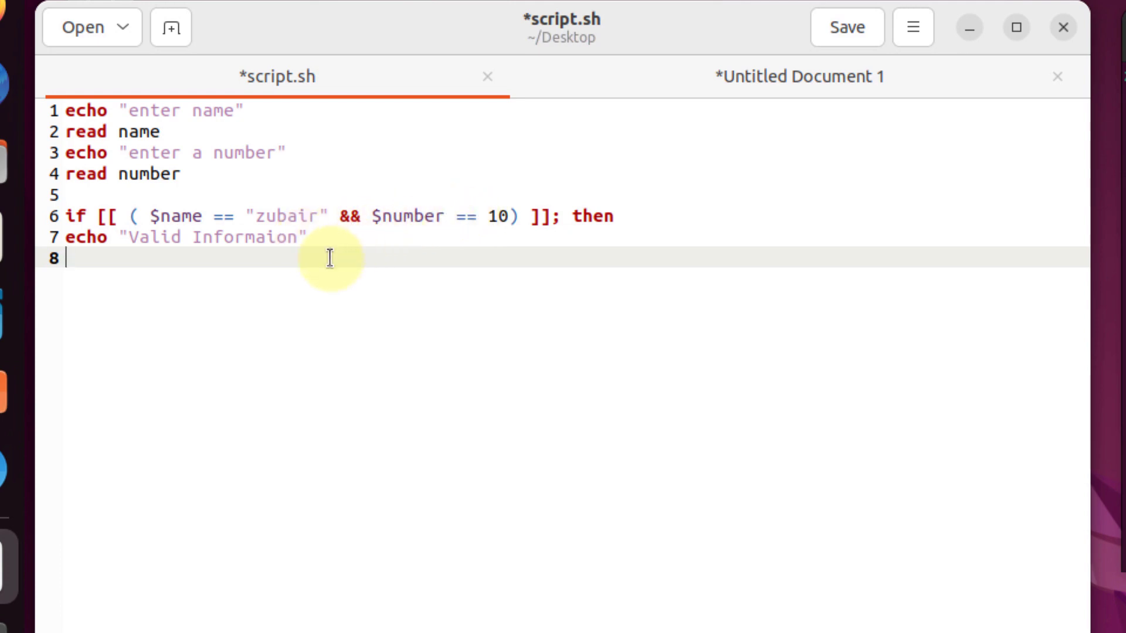
# Step: Add else with echo "Invalid Information" and close the block with fi
pyautogui.write('else')
pyautogui.write('echo')
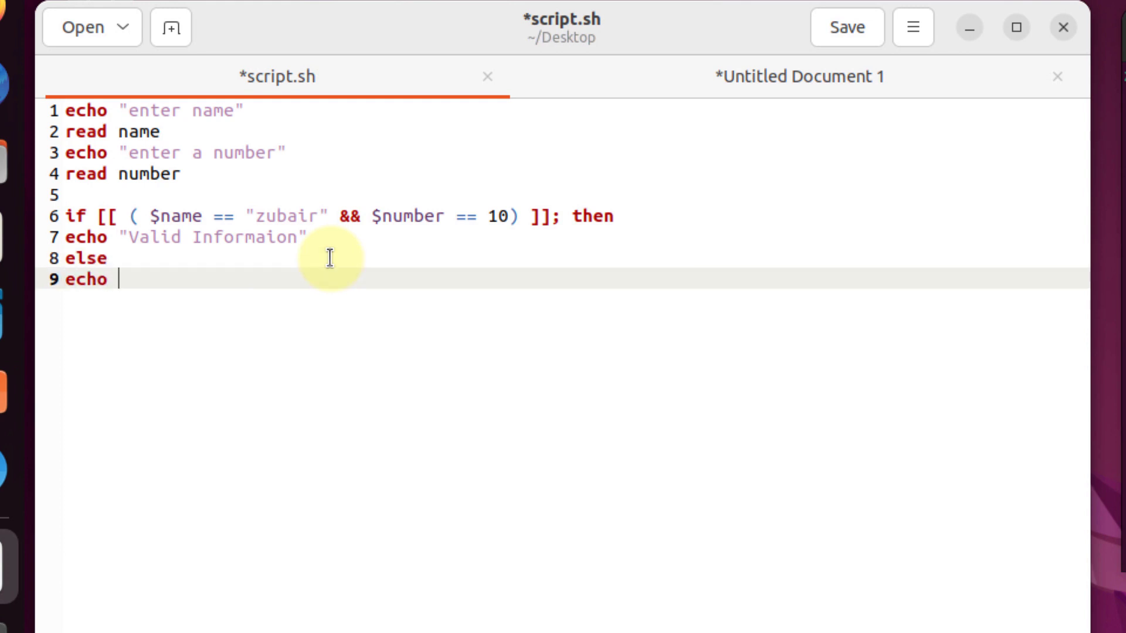
pyautogui.write('"Inva"')
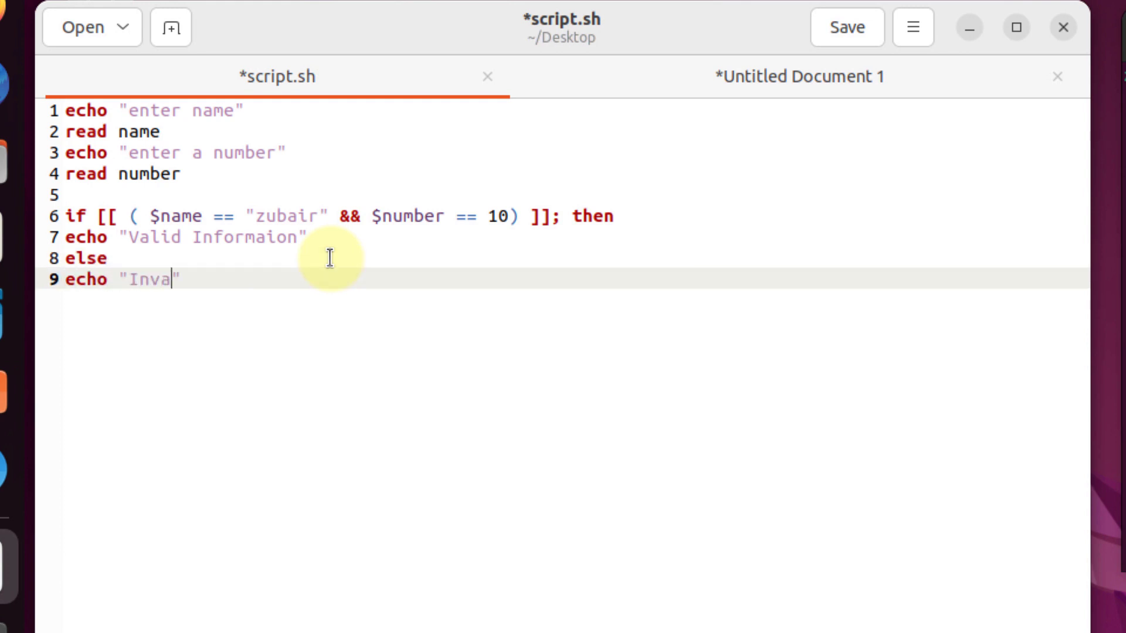
pyautogui.write('lid Informa')
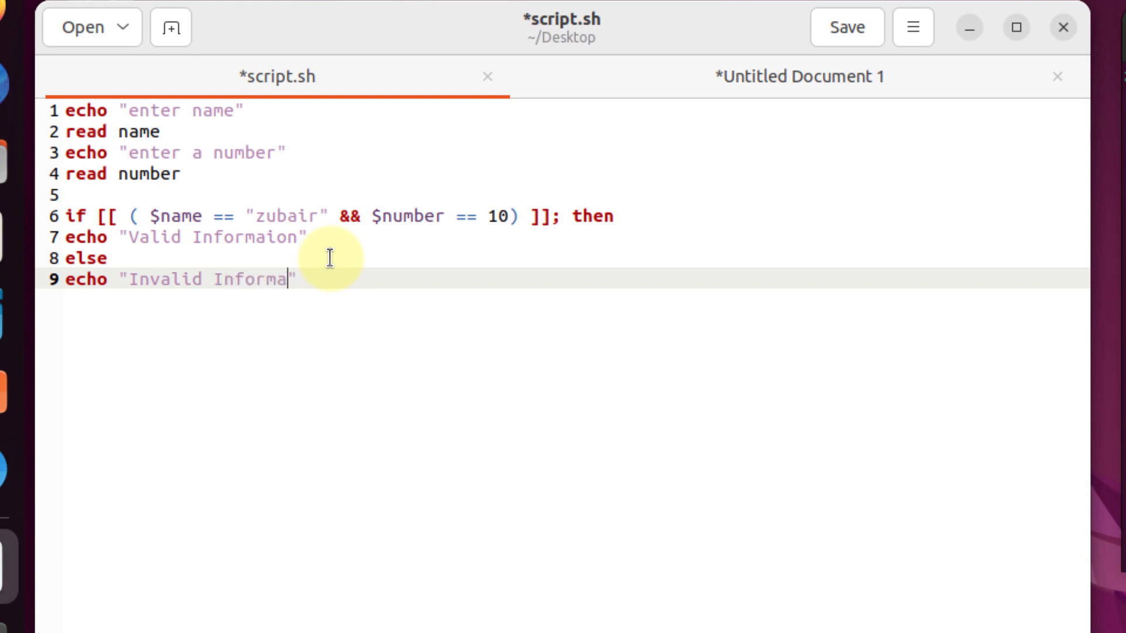
pyautogui.write('tion"')
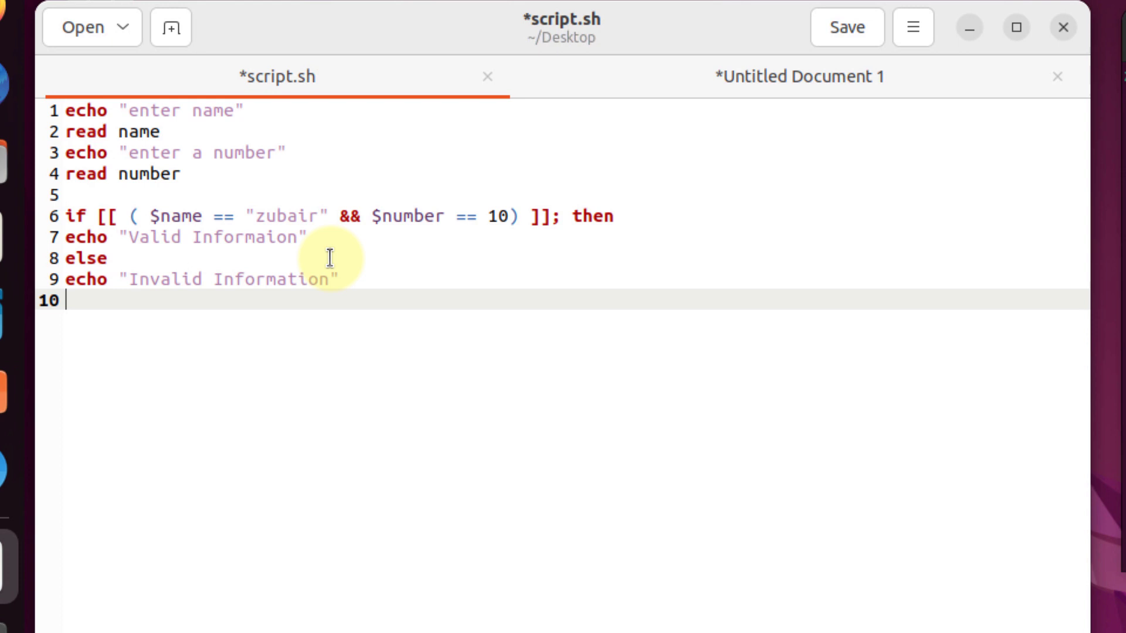
pyautogui.write('fi')
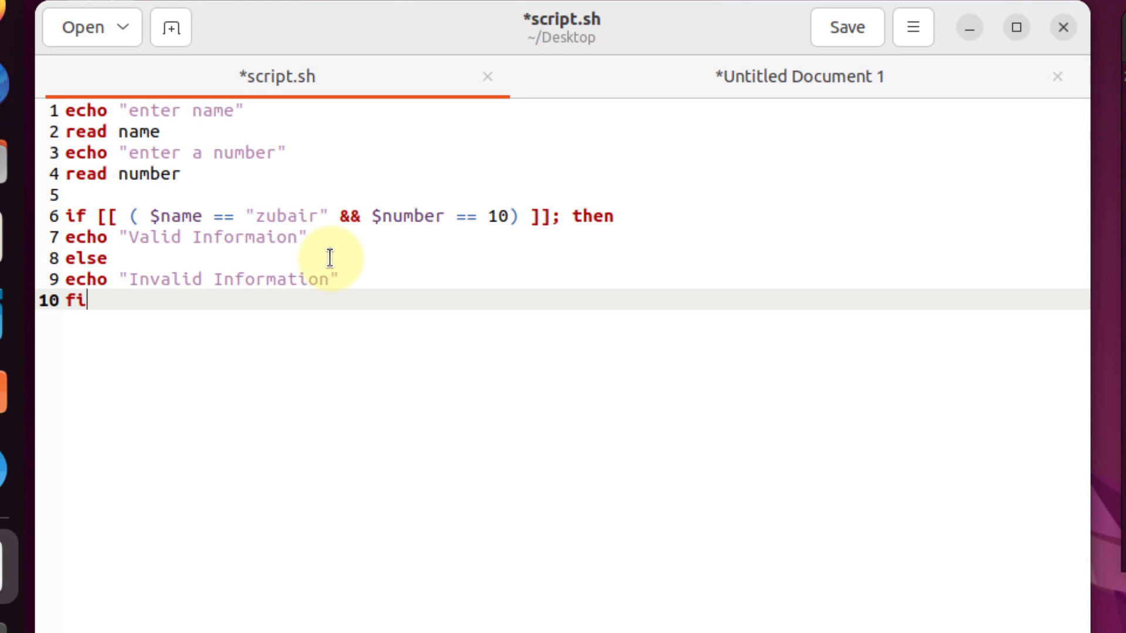
# Step: Run bash script.sh in Terminal answering zubair and 10, printing Valid Informaion
pyautogui.click(846, 27)
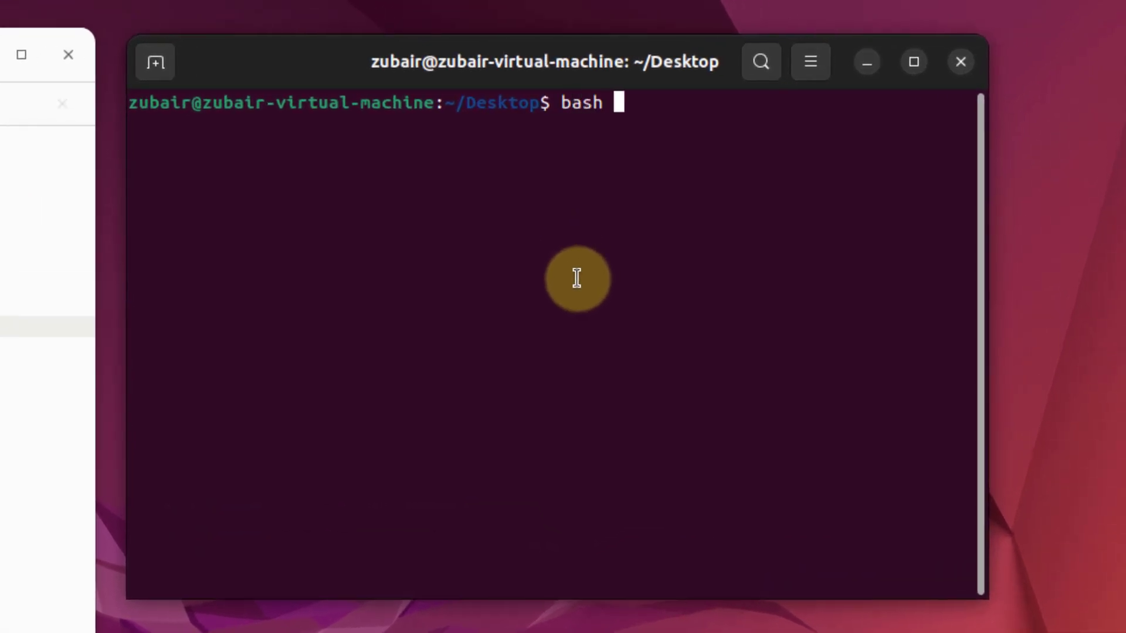
pyautogui.write('script.sh')
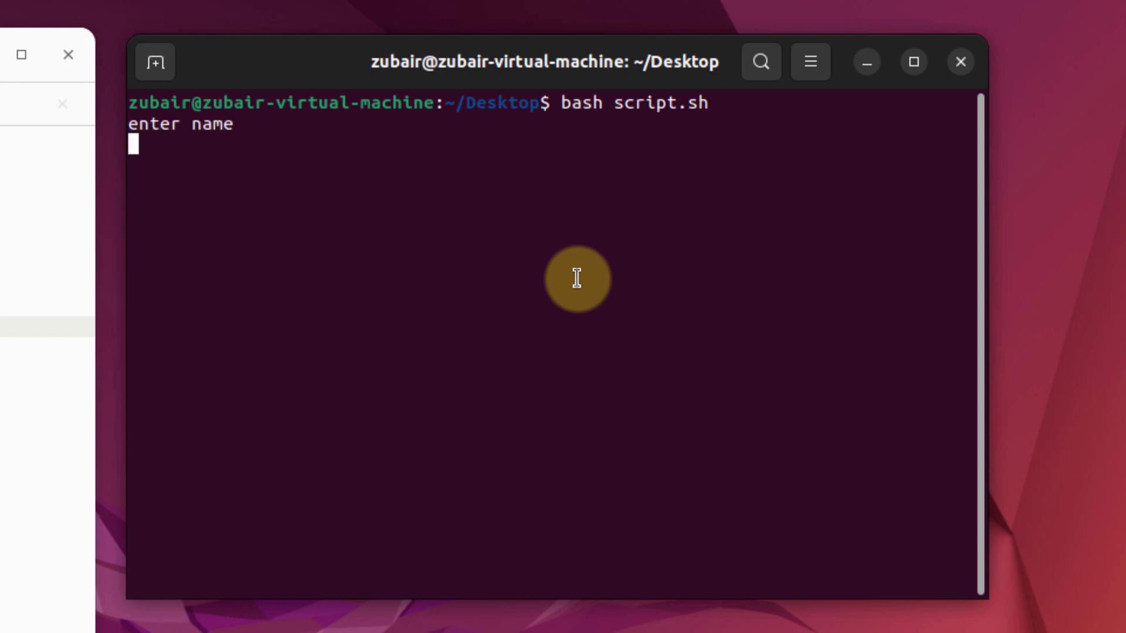
pyautogui.write('zubair')
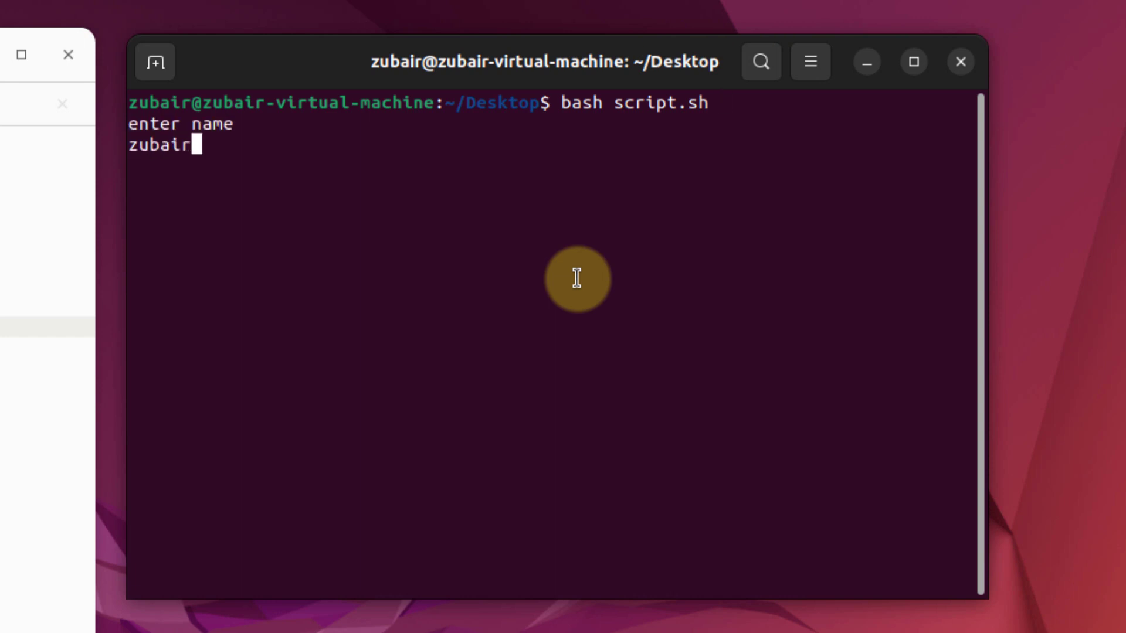
pyautogui.press('Return')
pyautogui.write('10')
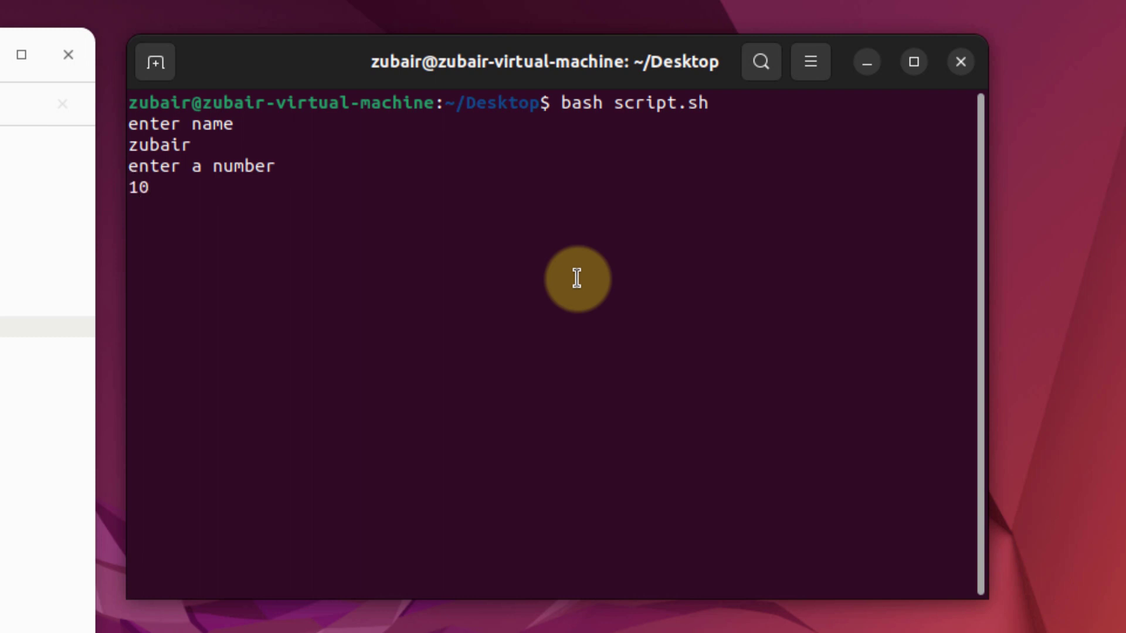
pyautogui.press('Return')
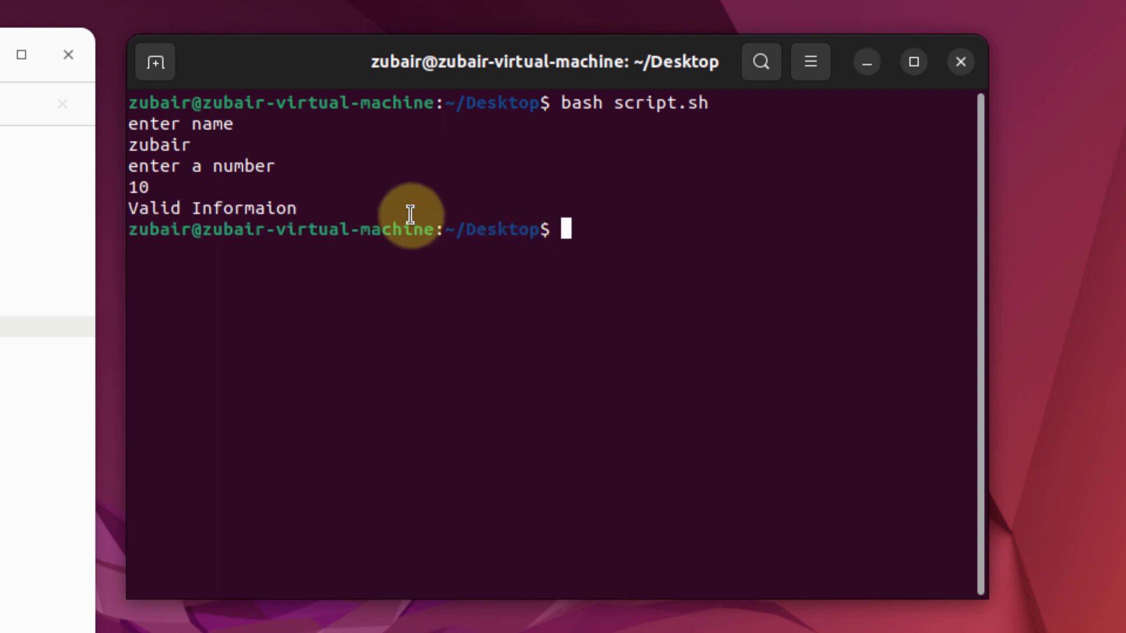
pyautogui.moveTo(321, 206)
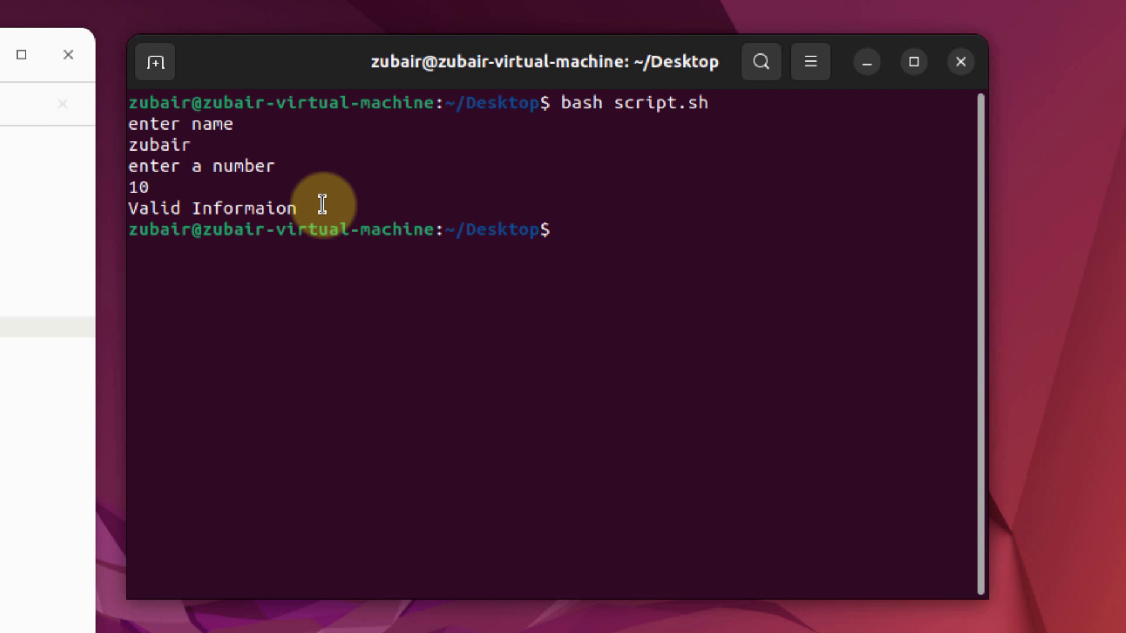
# Step: Rerun bash script.sh answering zubair and 15, printing Invalid Information
pyautogui.write('bash script.sh')
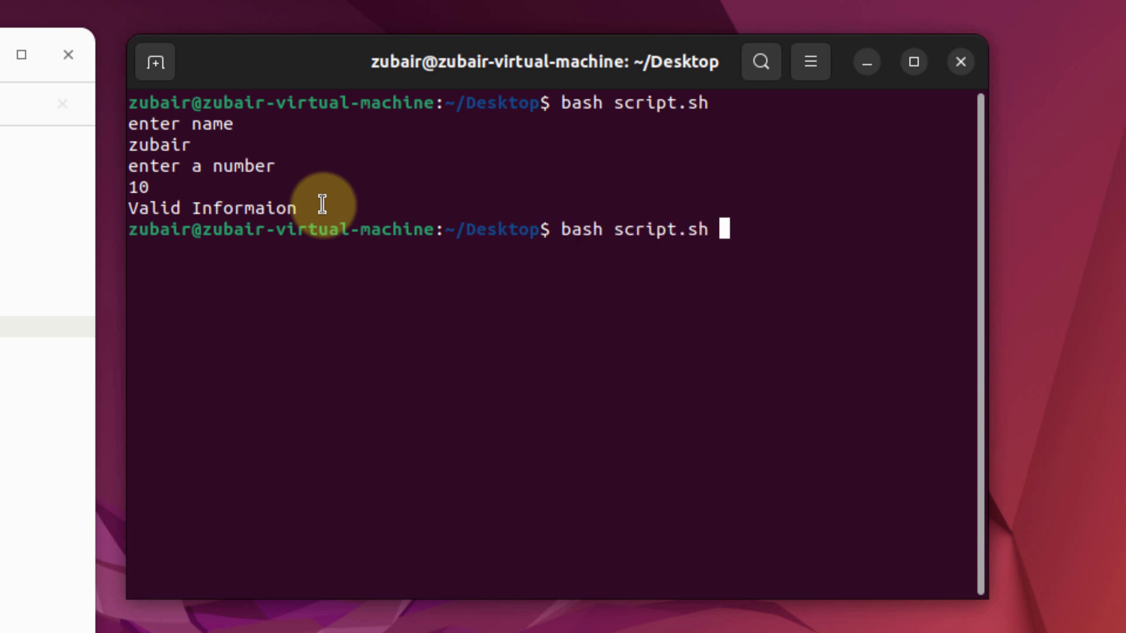
pyautogui.press('Return')
pyautogui.write('zubair')
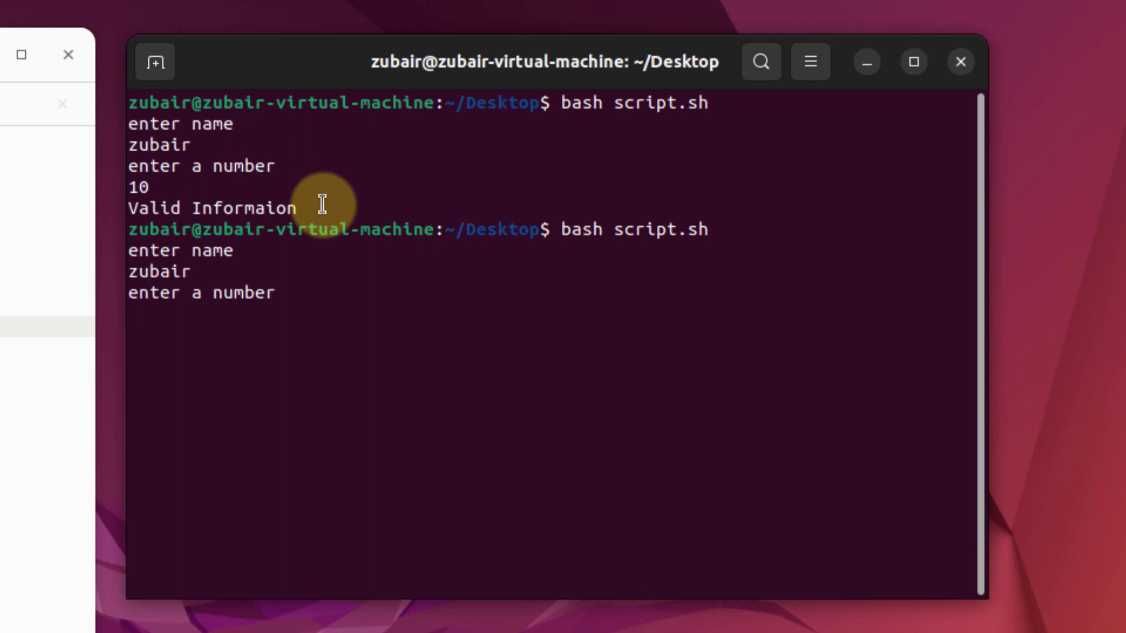
pyautogui.write('15')
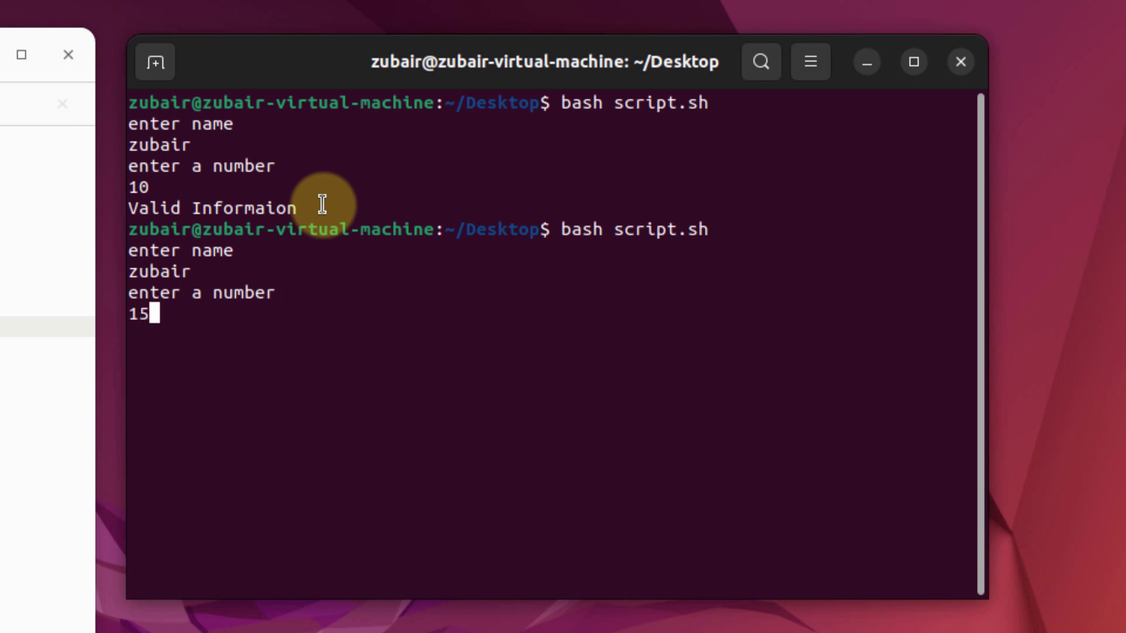
pyautogui.press('Return')
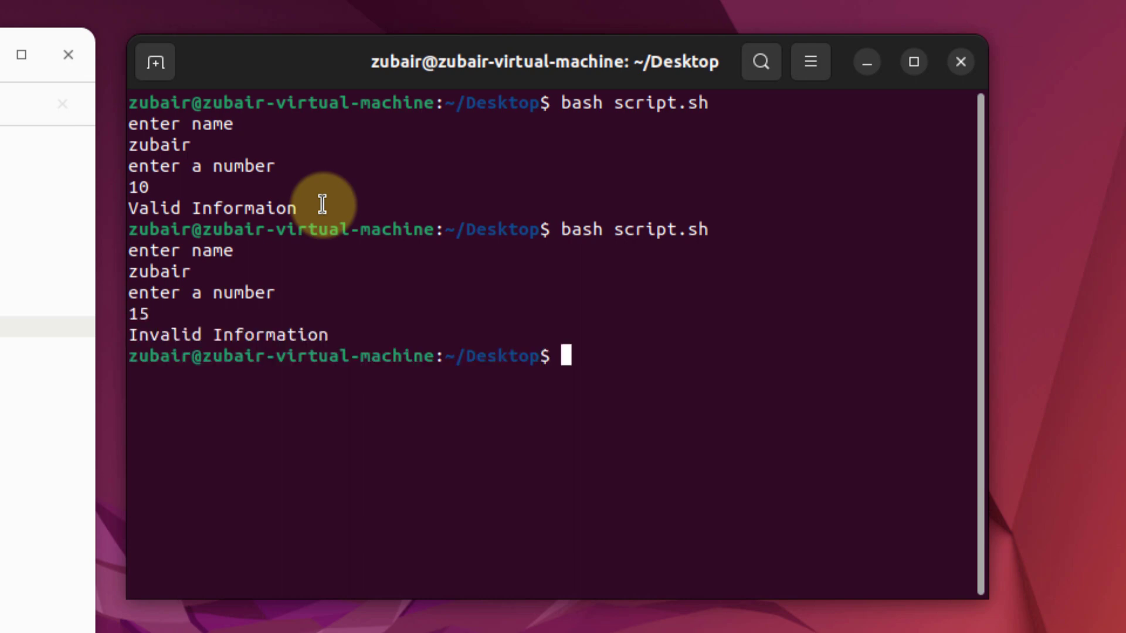